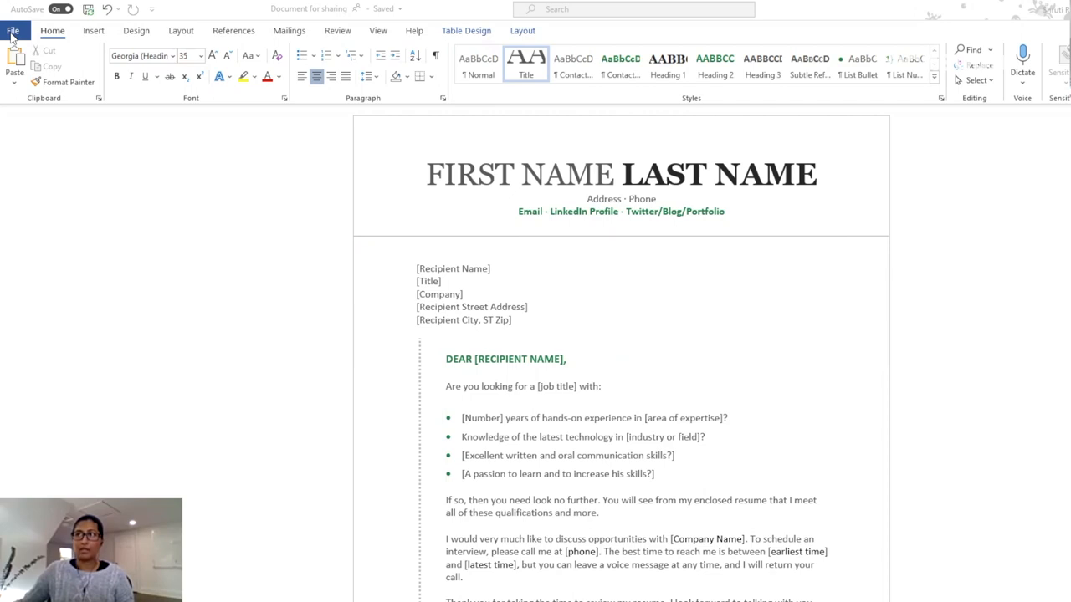
- Leave the cover letter for the File backstage Info page with its protection and inspection options
left_click(428, 174)
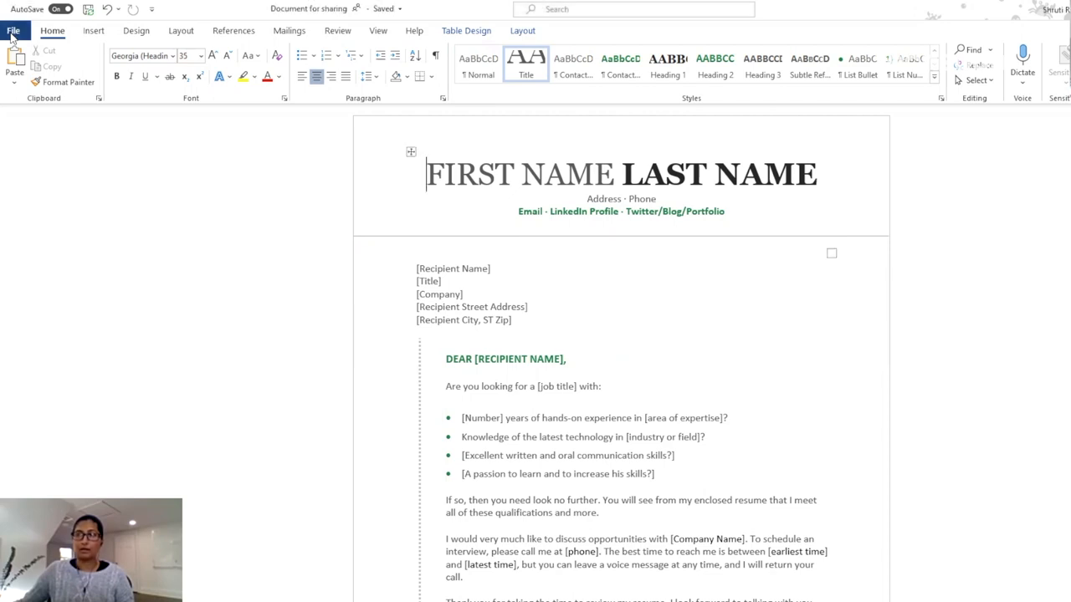
left_click(13, 30)
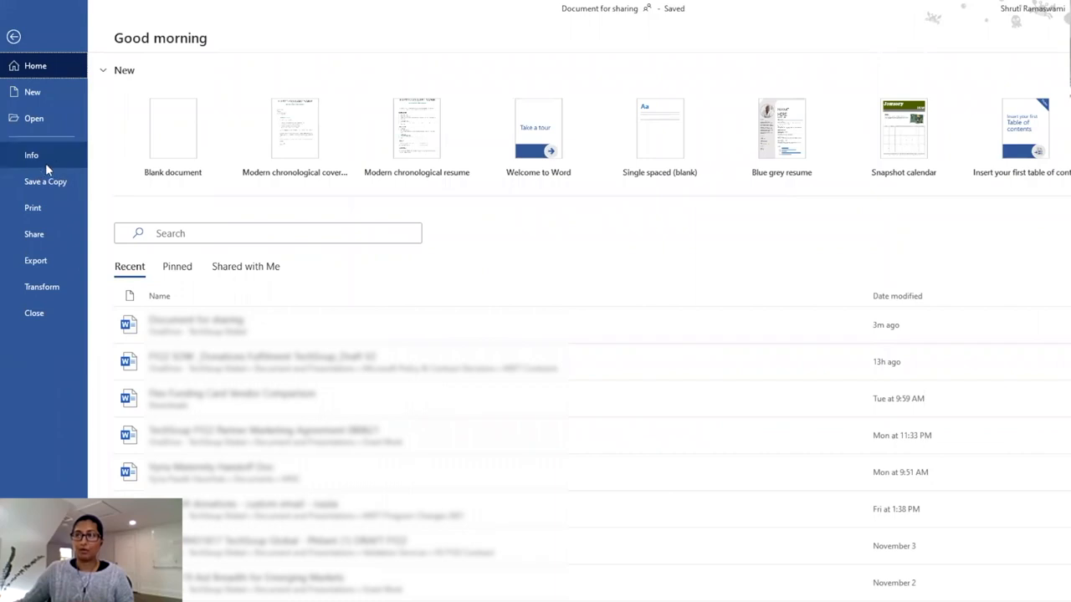
left_click(31, 155)
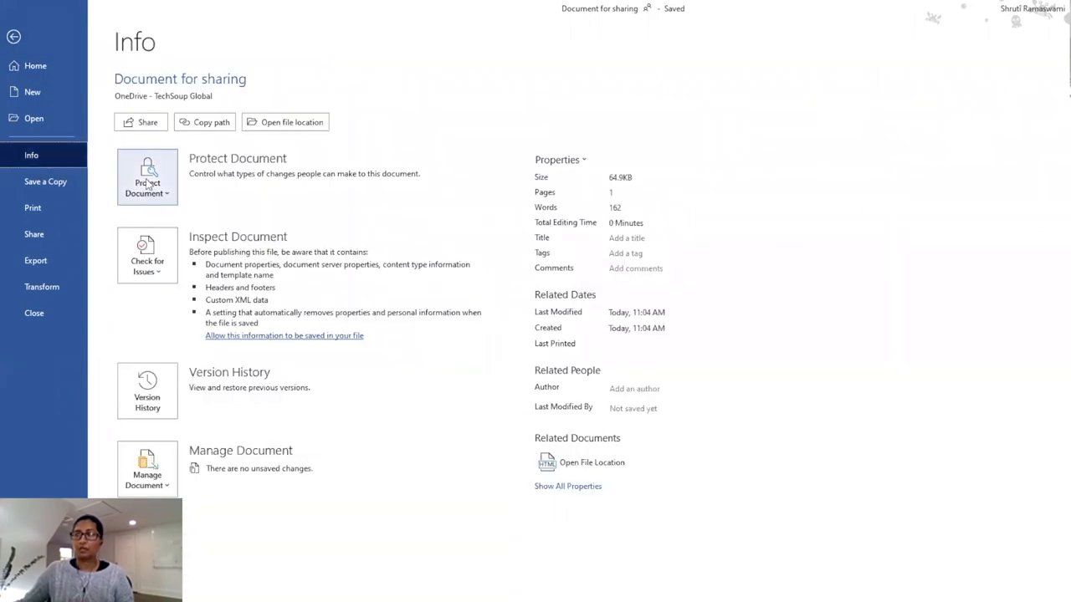
mouse_move(301, 240)
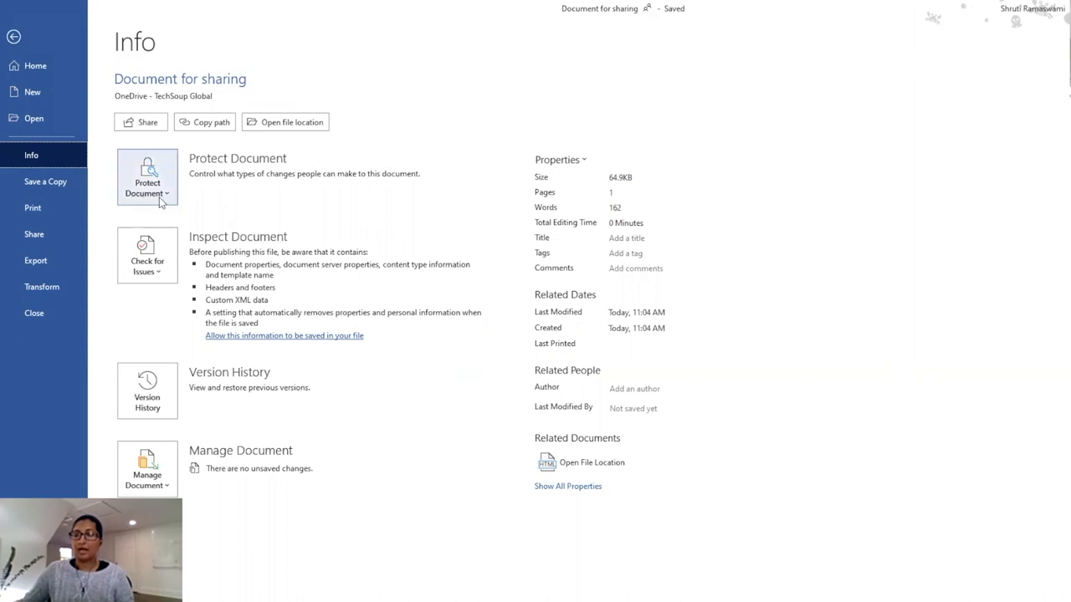
- Open the Protect Document menu to list protection options, including Restrict Access levels
left_click(147, 176)
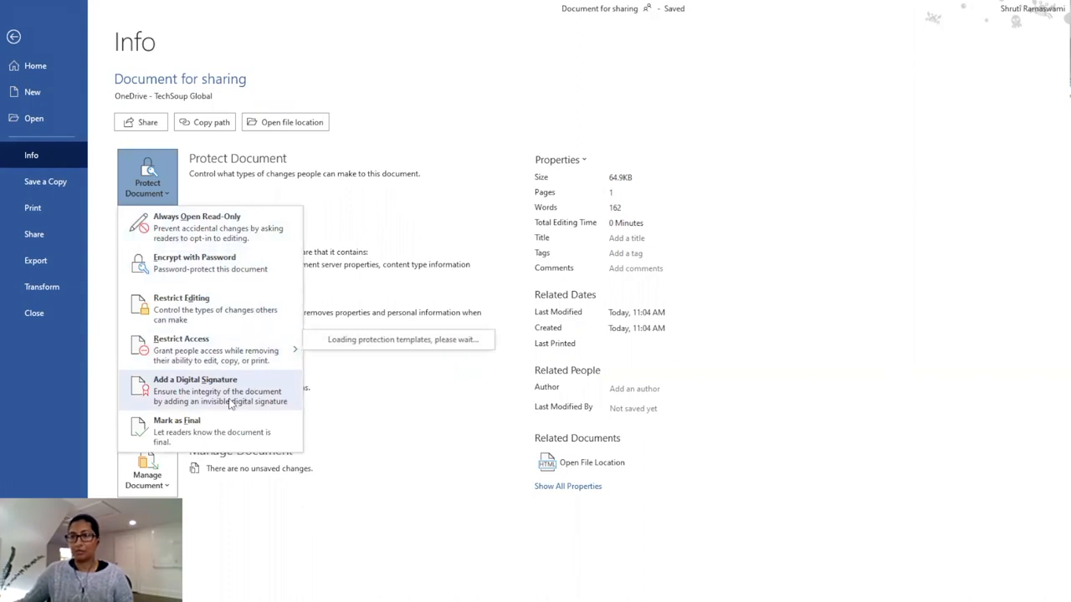
mouse_move(206, 274)
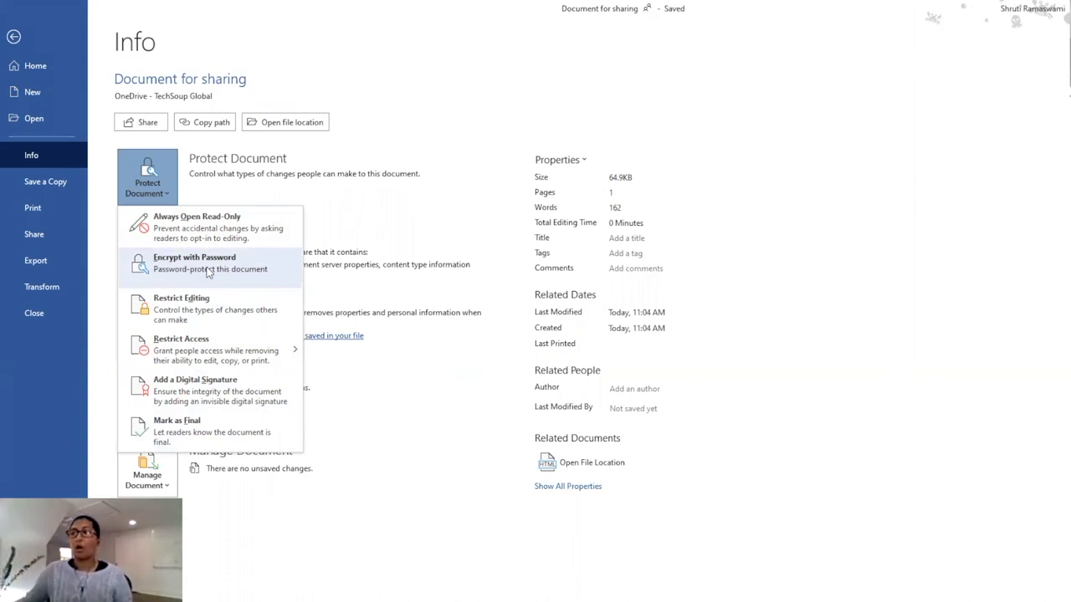
mouse_move(207, 349)
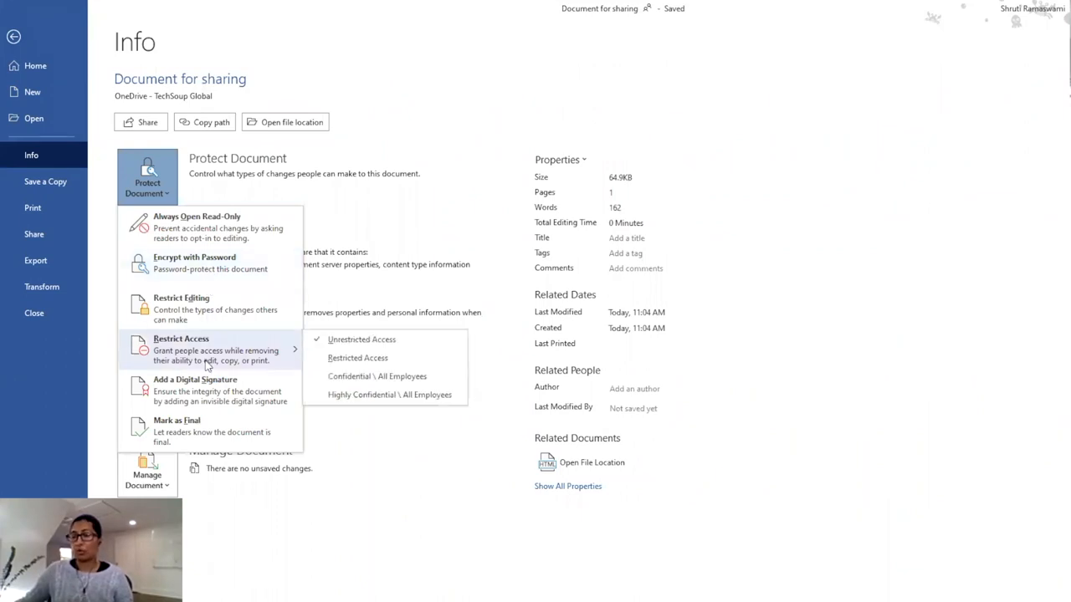
mouse_move(361, 338)
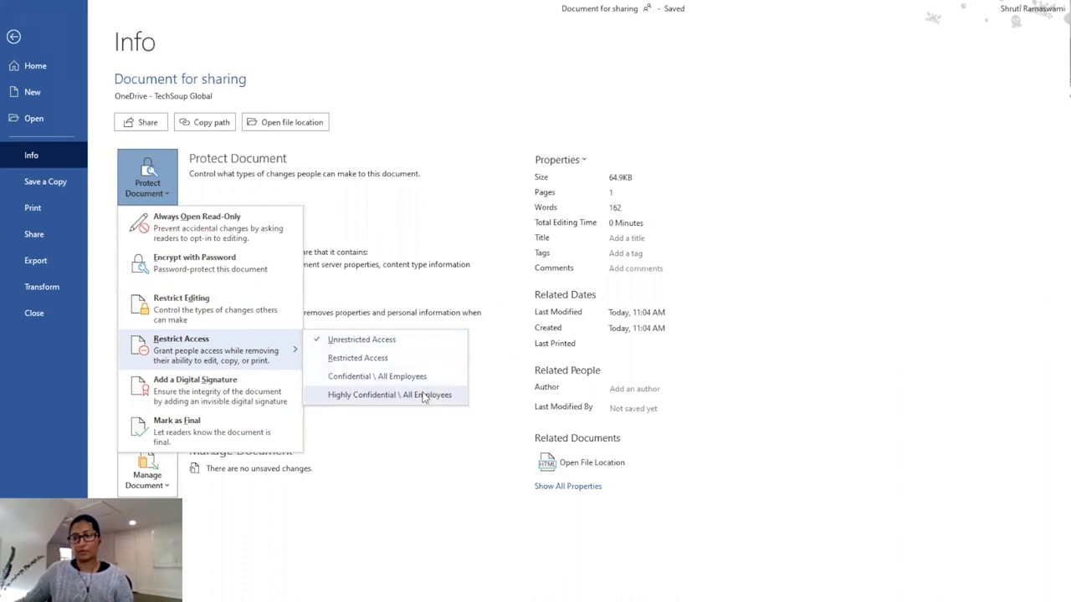
mouse_move(427, 407)
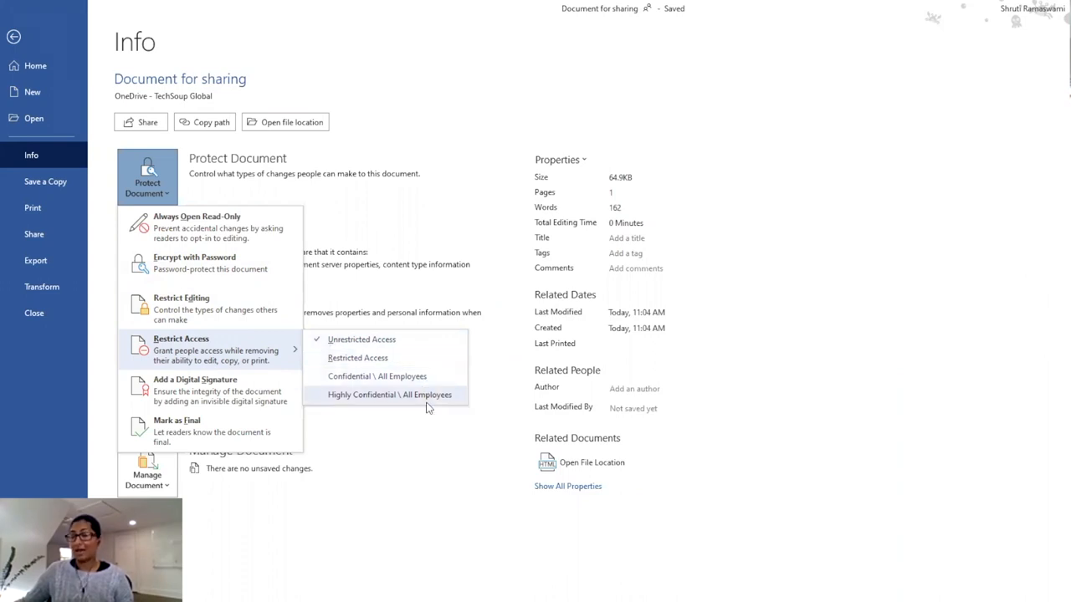